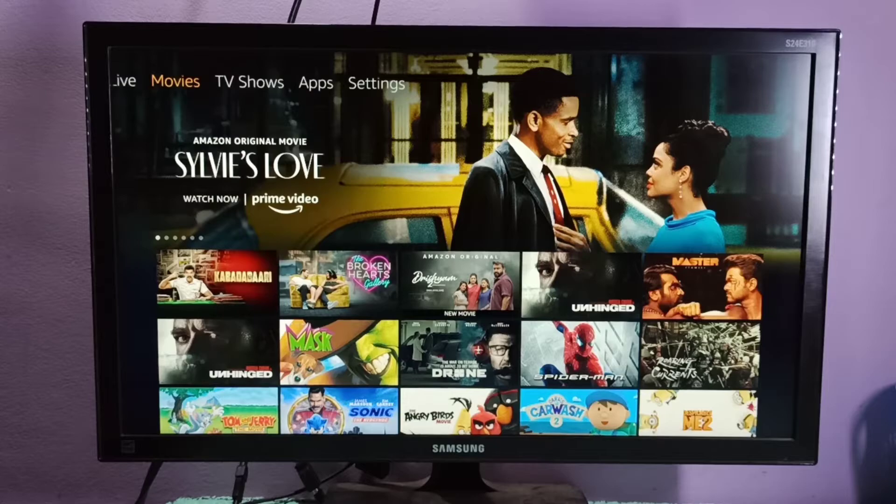
# Step: Go from the home screen into Settings and across to My Fire TV
pyautogui.click(375, 83)
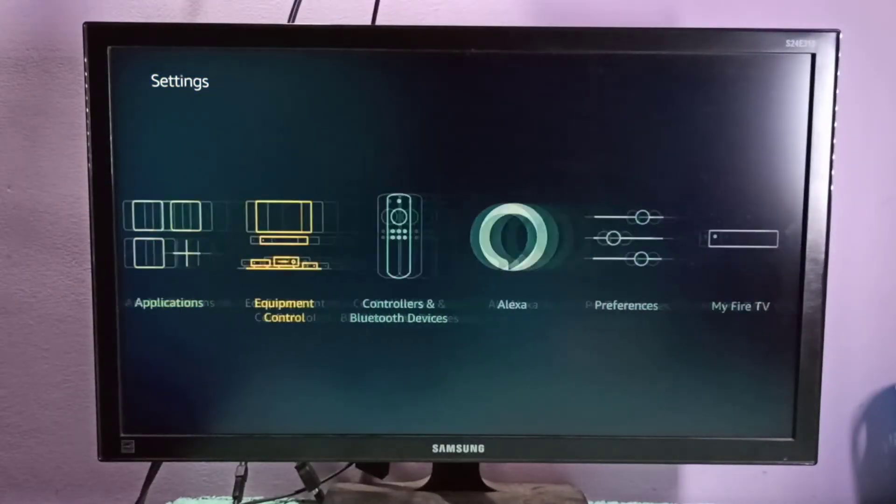
pyautogui.hscroll(3)
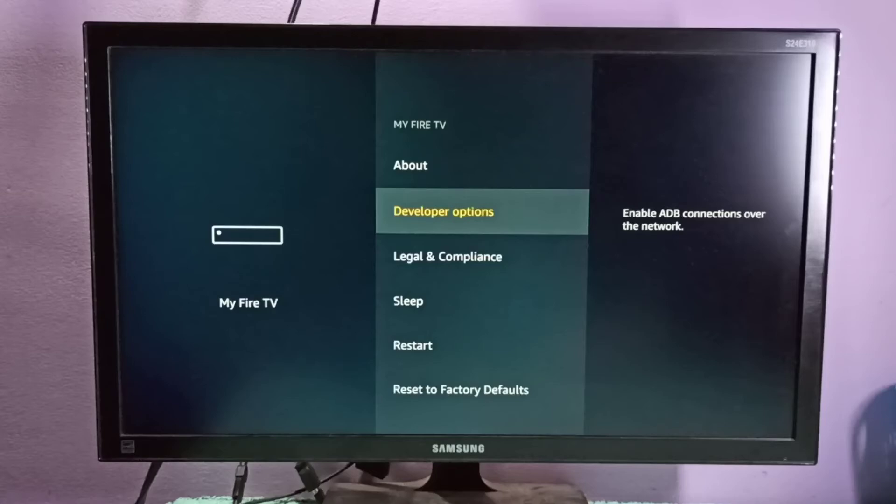
# Step: Enter Developer options, listing ADB debugging and Apps from Unknown Sources both off
pyautogui.click(443, 212)
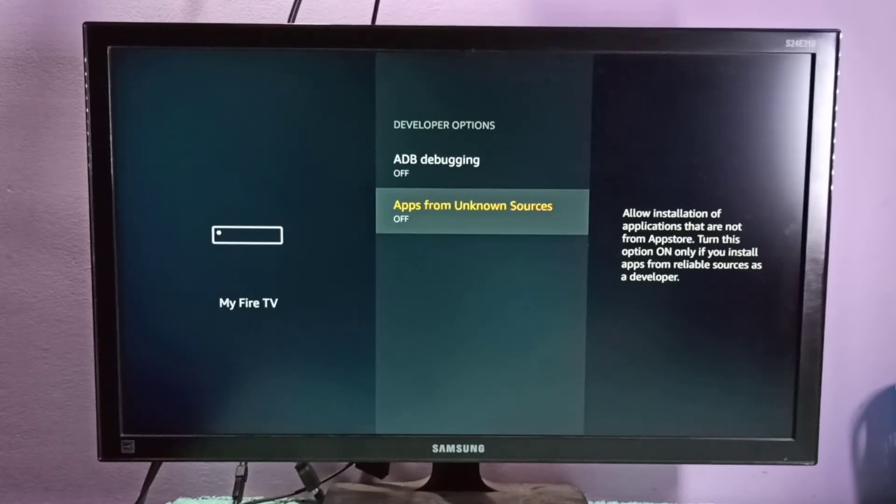
pyautogui.click(472, 212)
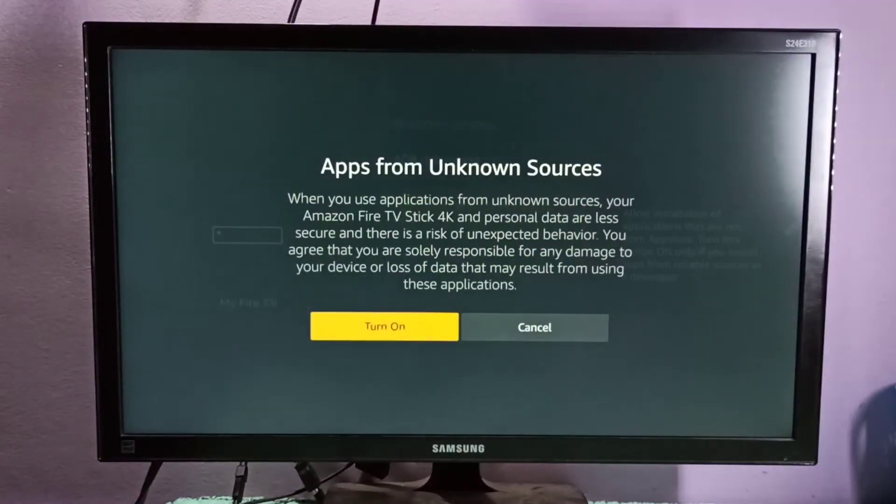
pyautogui.click(384, 327)
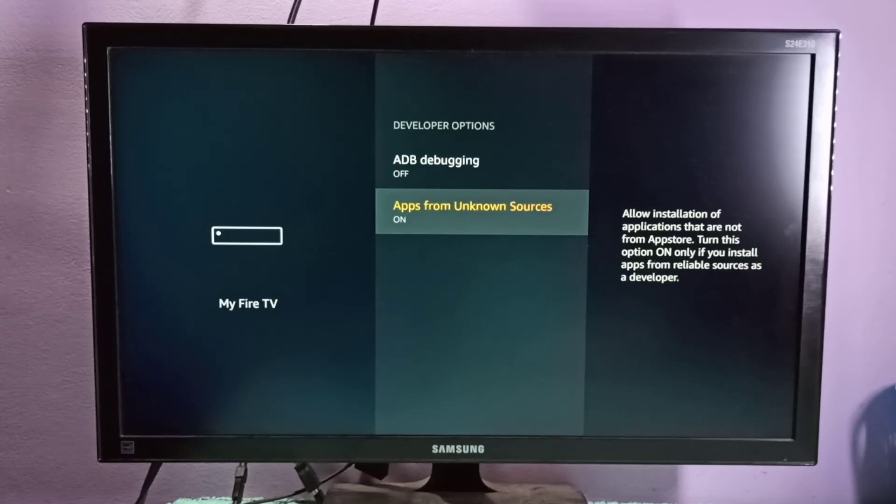
pyautogui.click(481, 213)
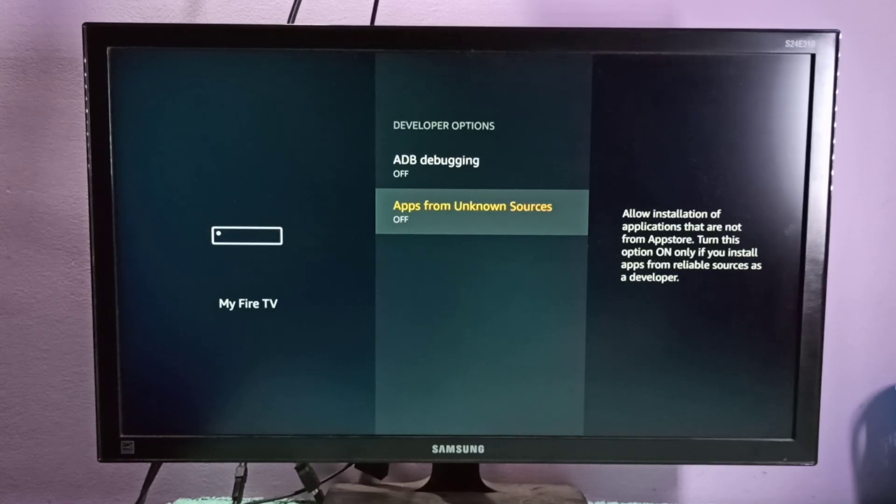